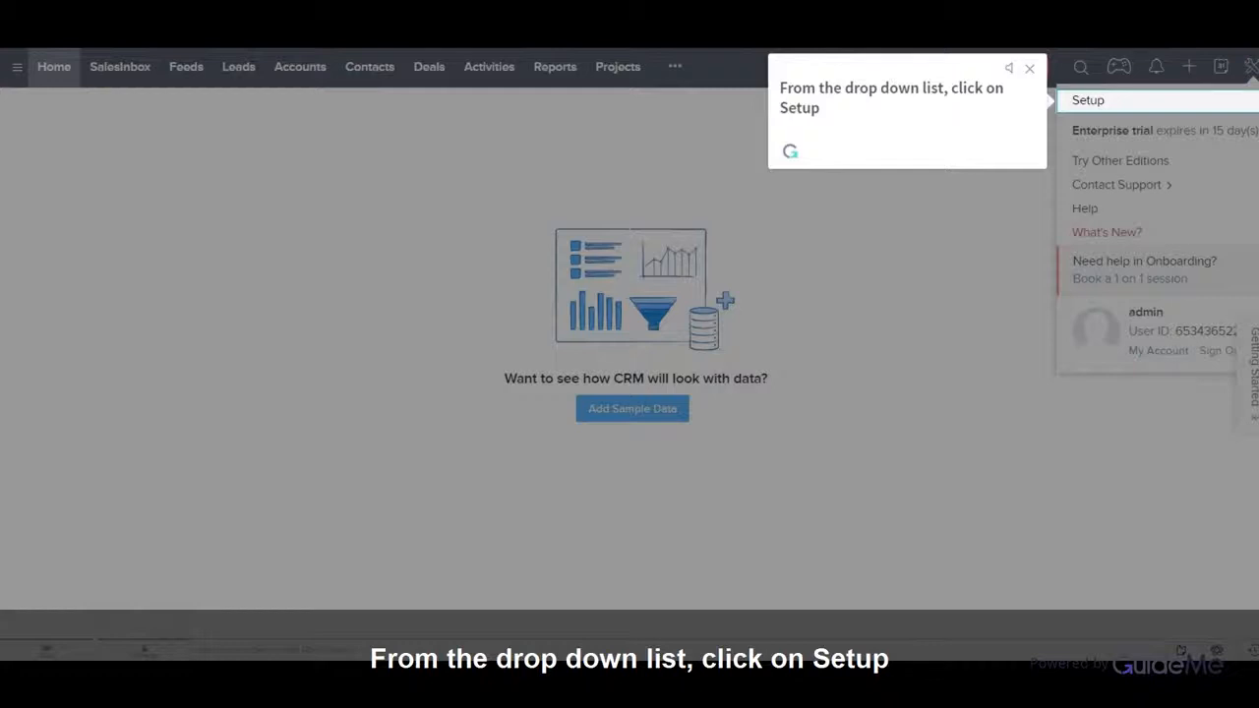
# Go from the profile dropdown into the CRM Setup area
pyautogui.click(1086, 98)
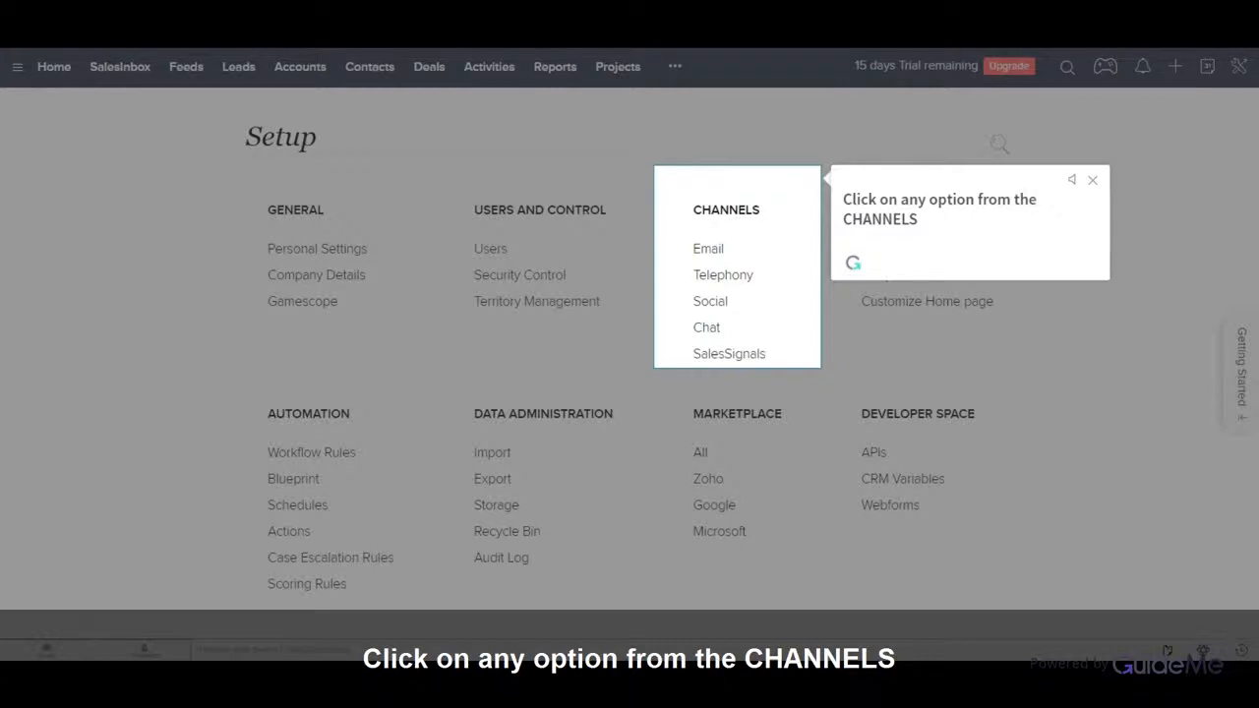
# Start connecting an email inbox, review services like Gmail and Office 365, then return to the overview
pyautogui.click(708, 247)
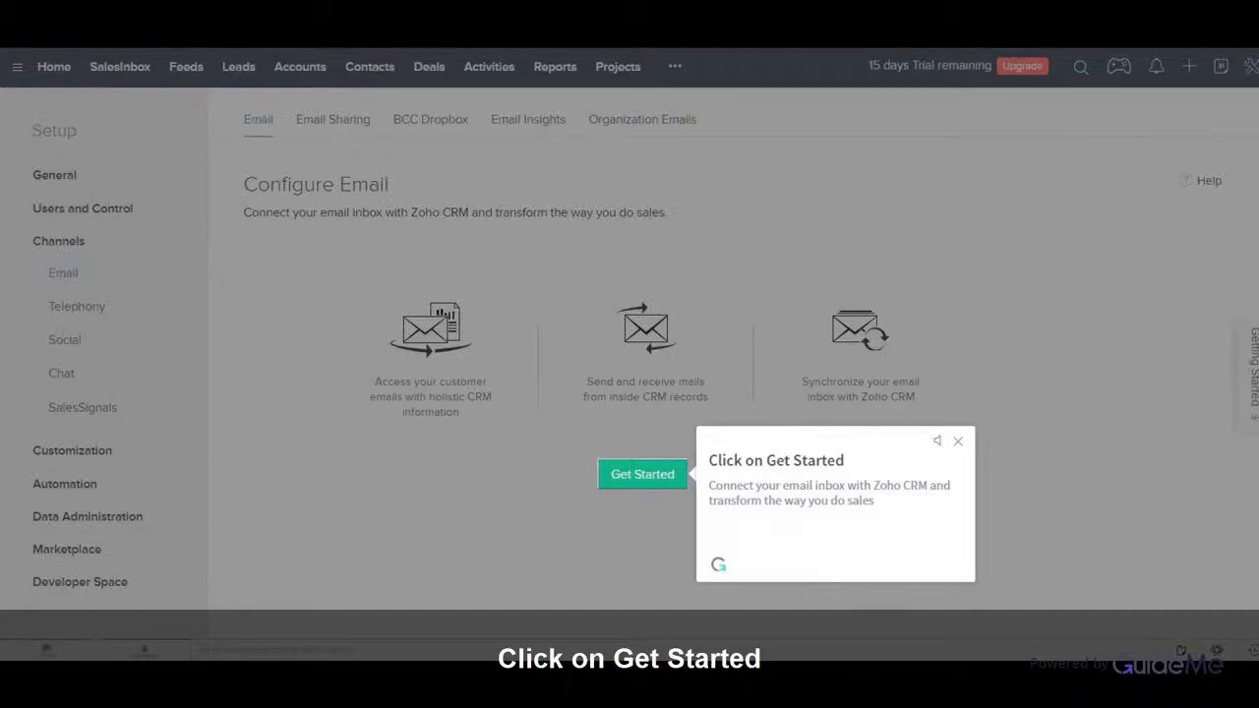
pyautogui.click(642, 474)
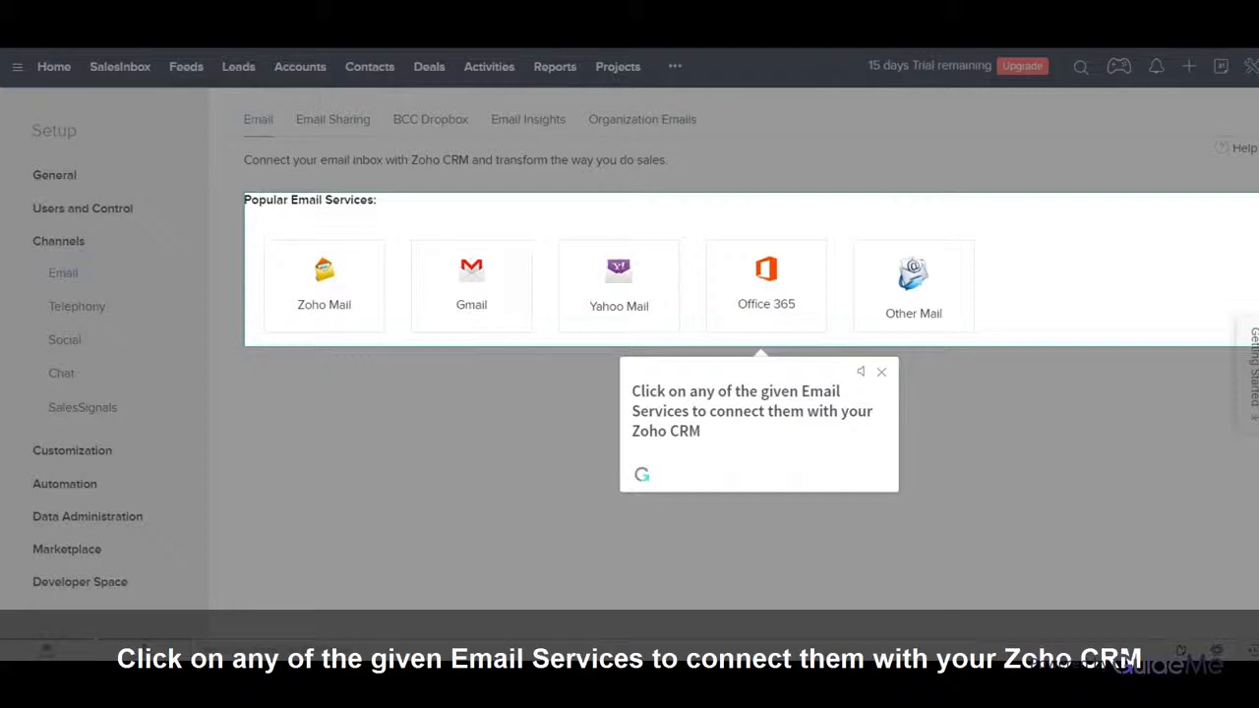
pyautogui.click(332, 120)
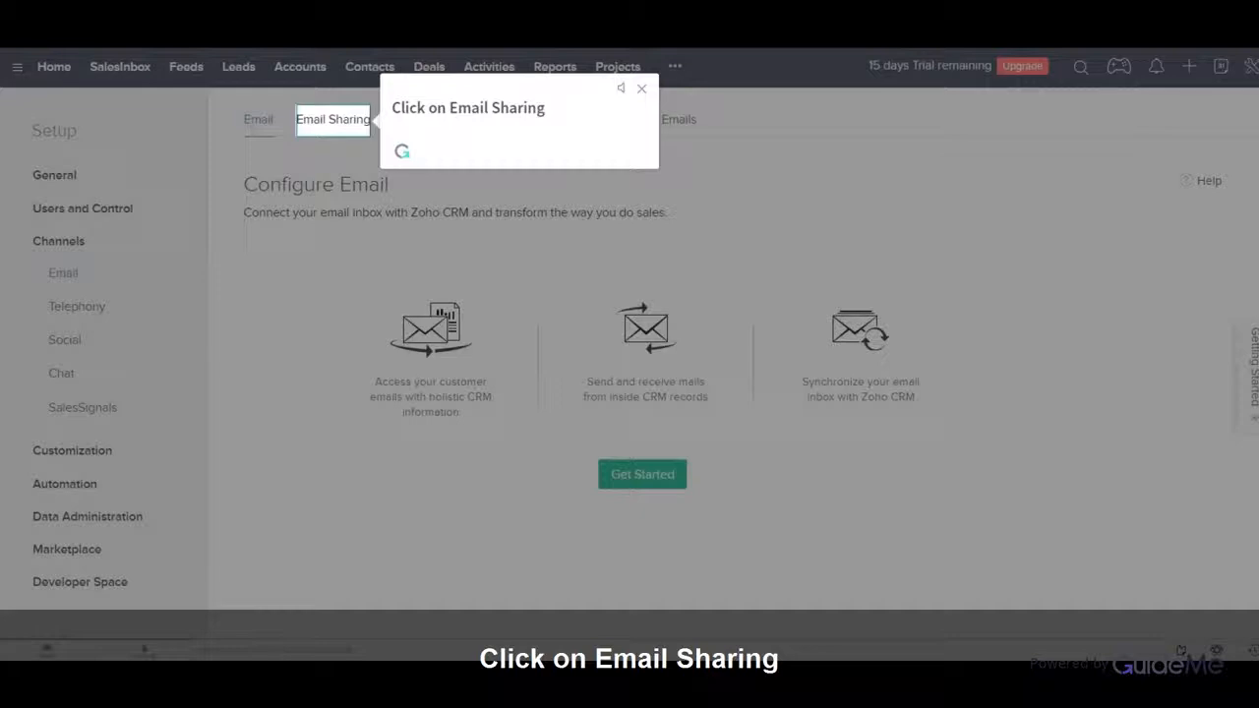
# View the Email Sharing Permissions list showing the admin user with private sharing
pyautogui.click(332, 120)
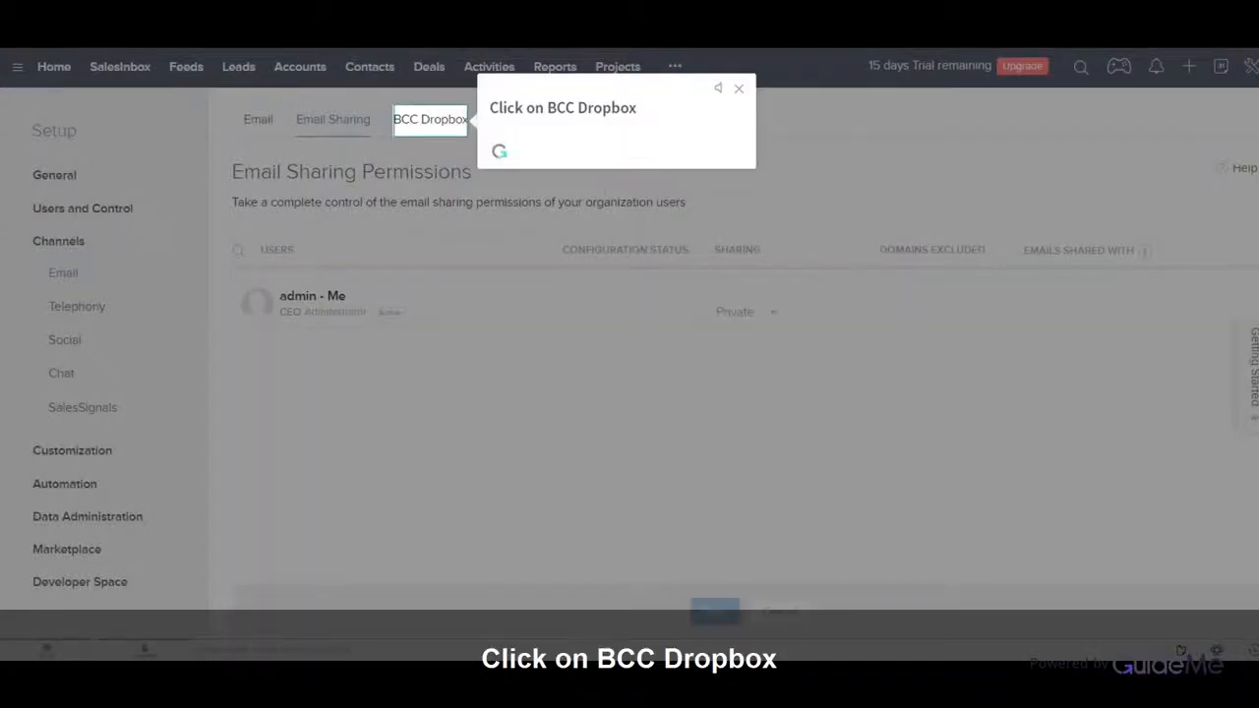
pyautogui.click(429, 120)
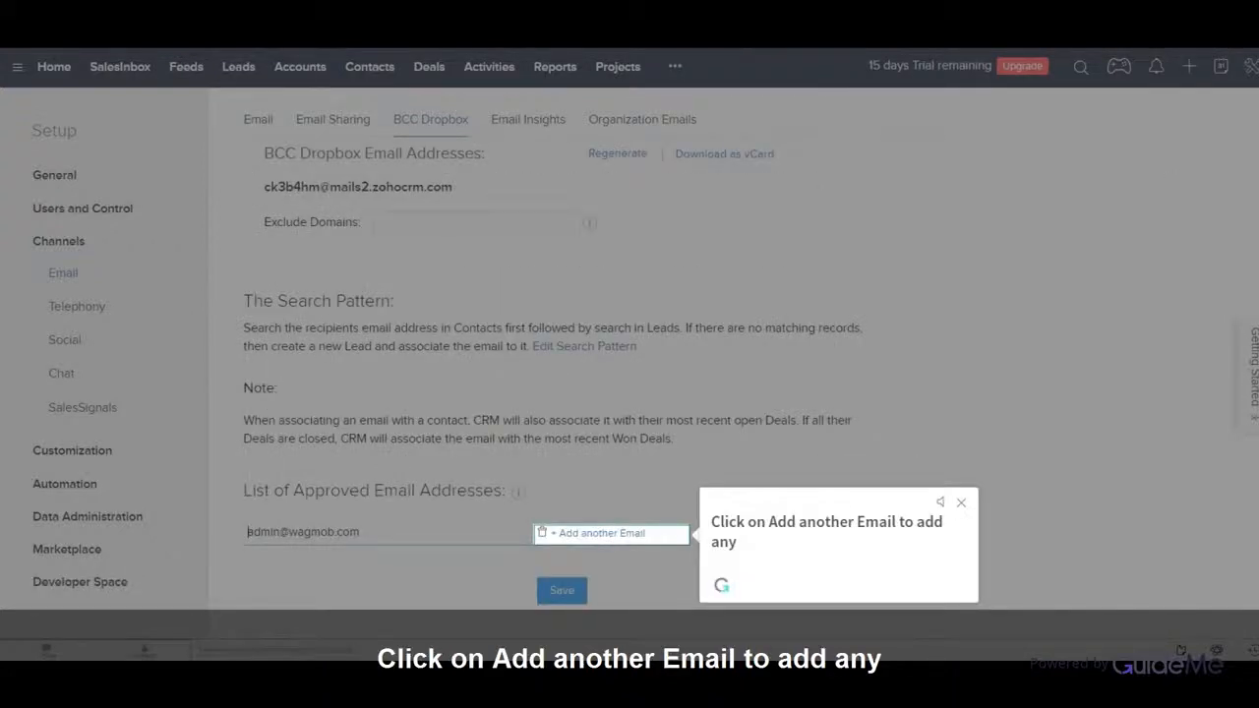
pyautogui.click(600, 532)
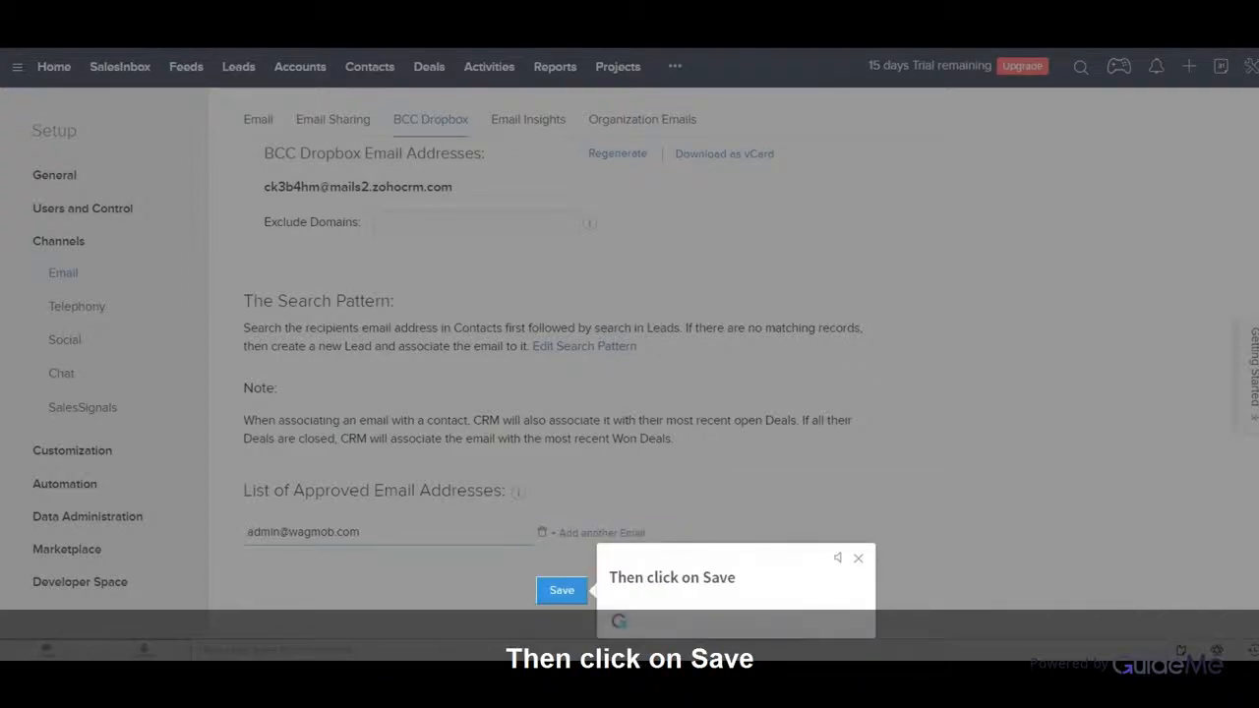
pyautogui.click(562, 590)
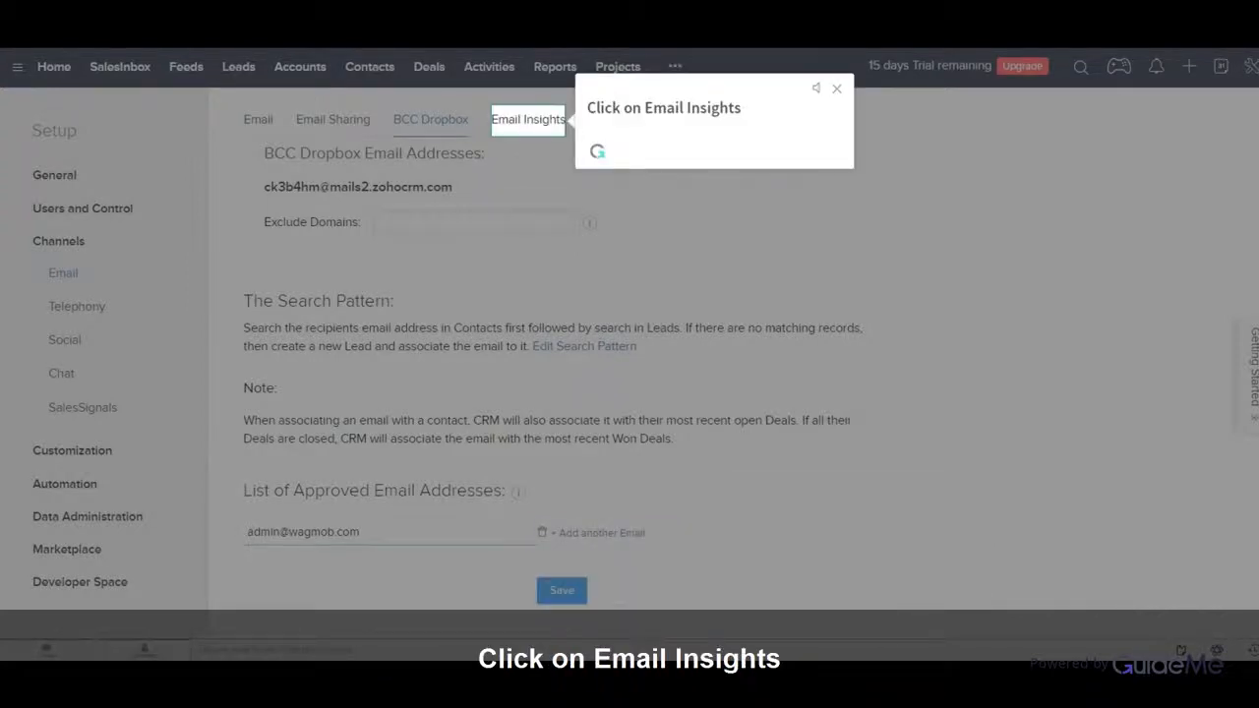
# View Email Insights with tracking of opened, clicked and bounced emails enabled
pyautogui.click(527, 120)
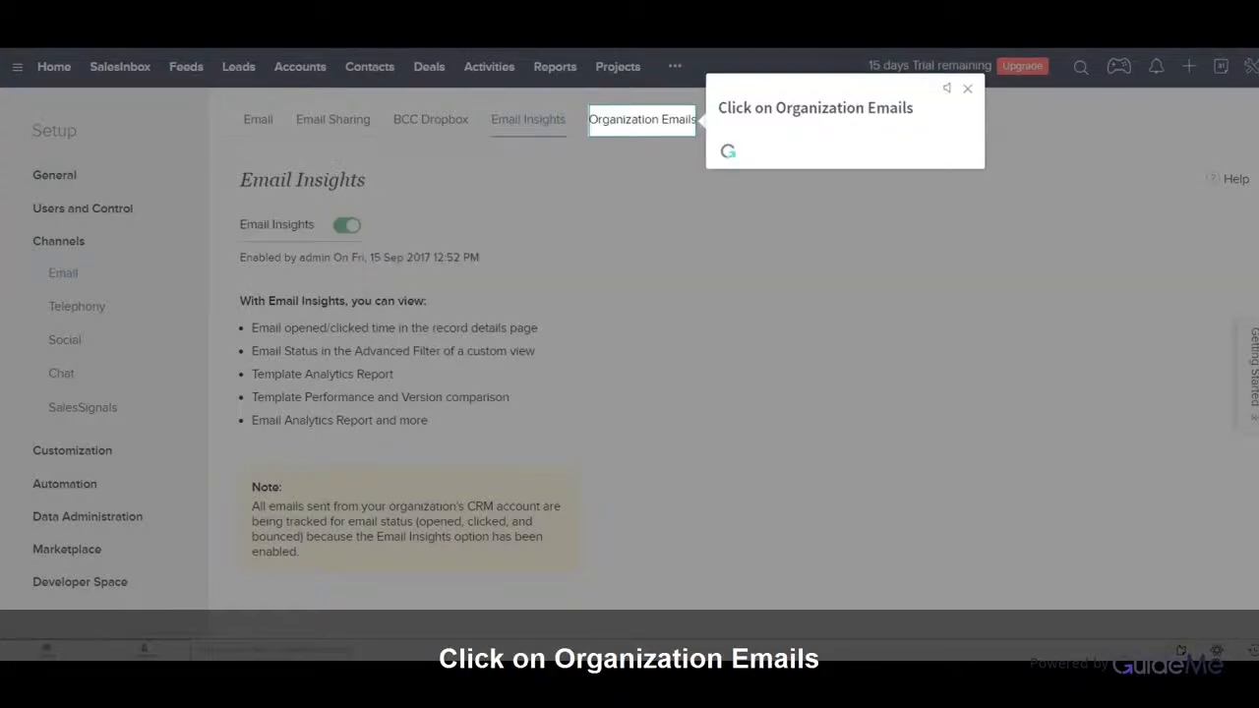
# Begin adding a department email address on the Organization Email Addresses page
pyautogui.click(641, 120)
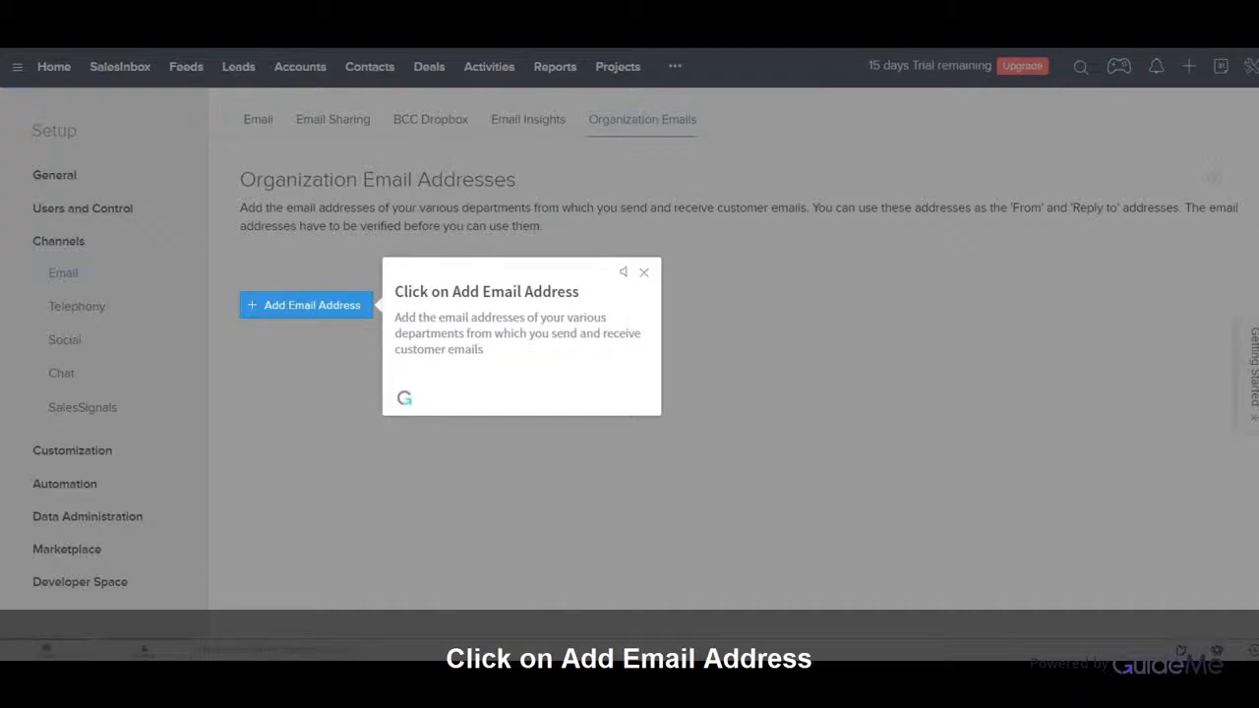
pyautogui.click(305, 305)
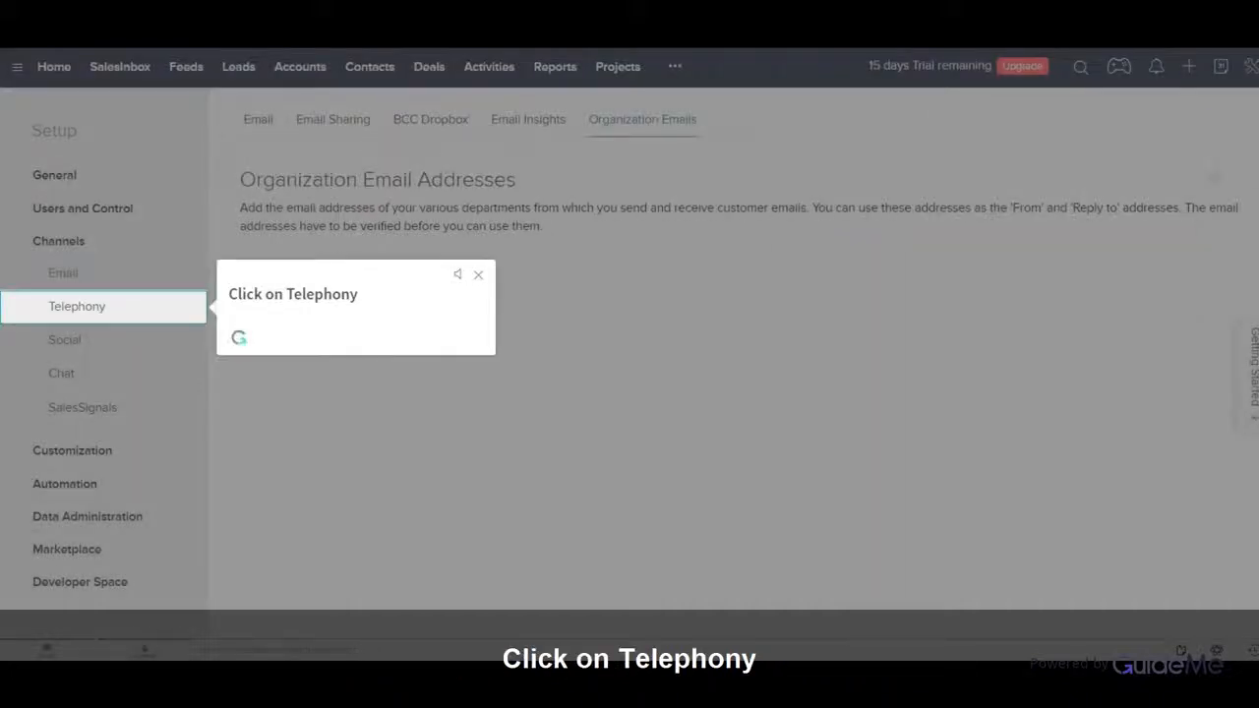
# View the PhoneBridge Marketplace listing providers such as Twilio and Asterisk
pyautogui.click(77, 307)
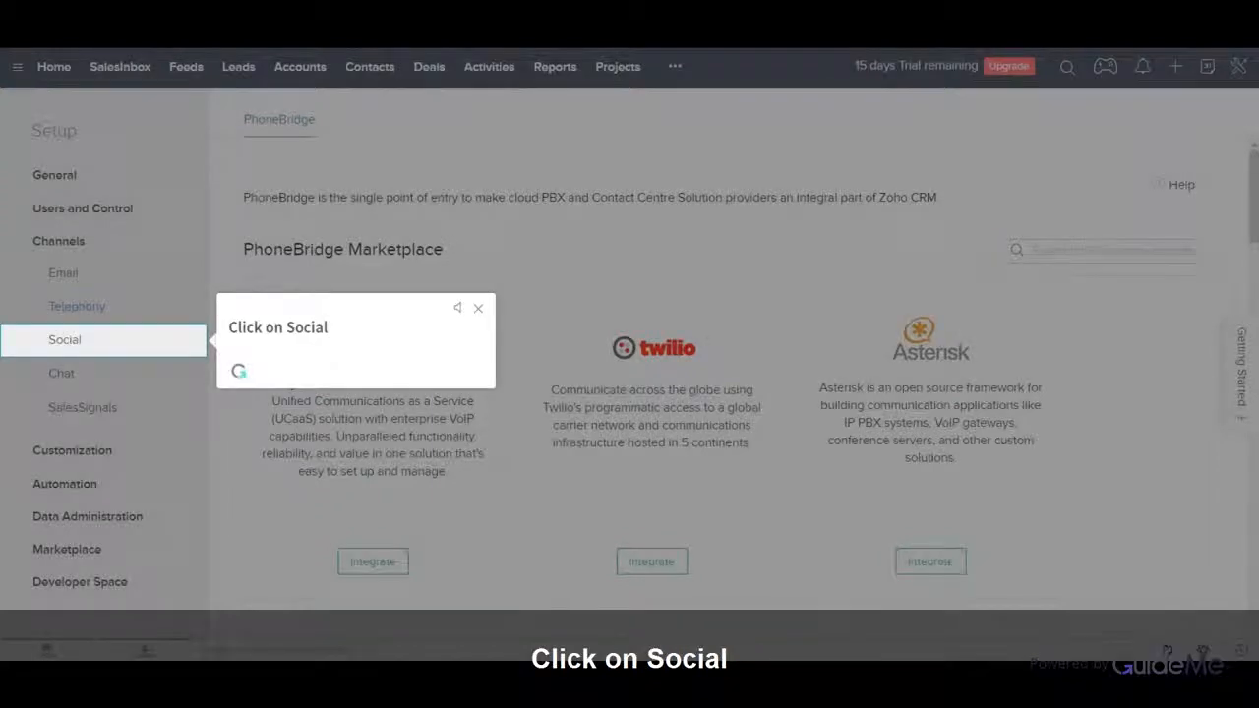
# Start adding a Twitter account and then a Facebook account under Social
pyautogui.click(63, 339)
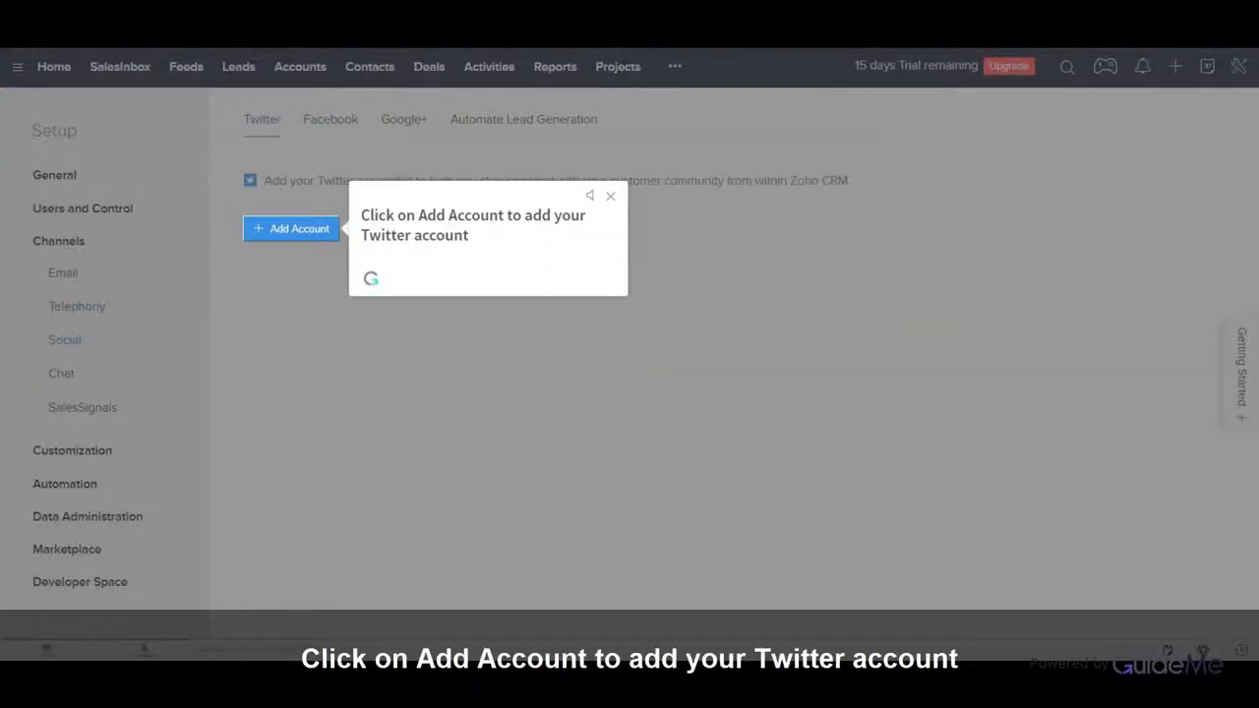
pyautogui.click(331, 120)
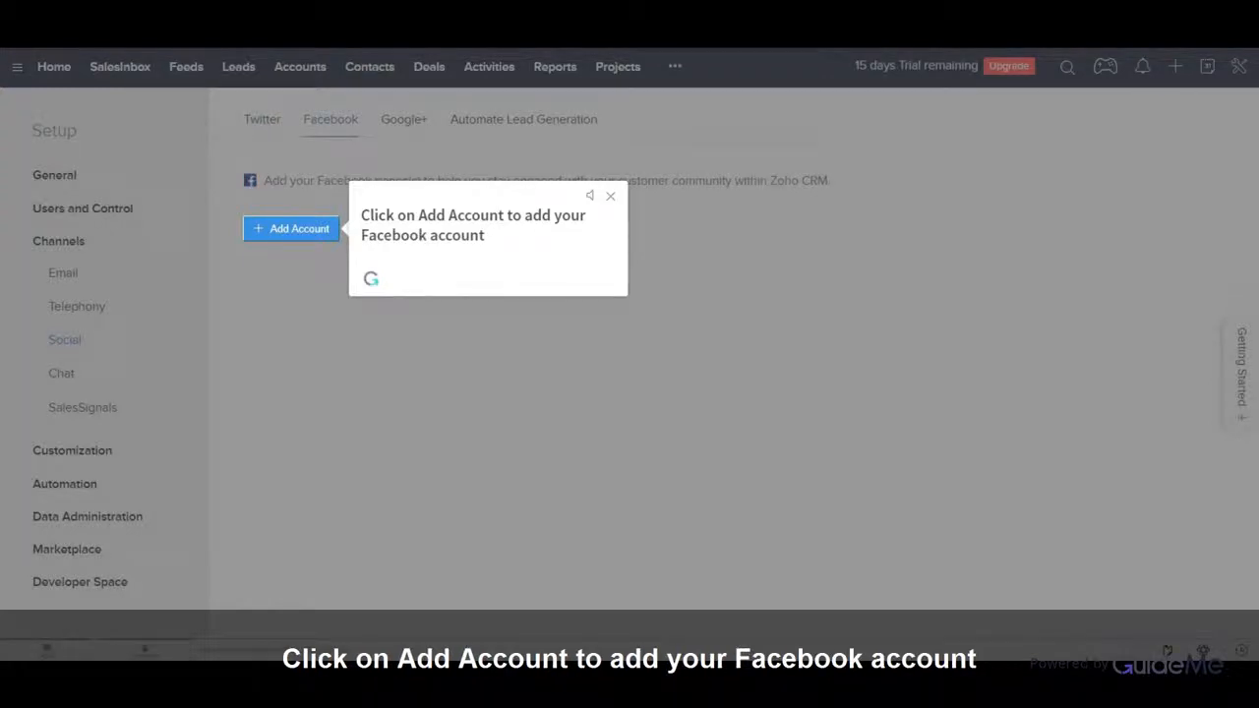
pyautogui.click(403, 120)
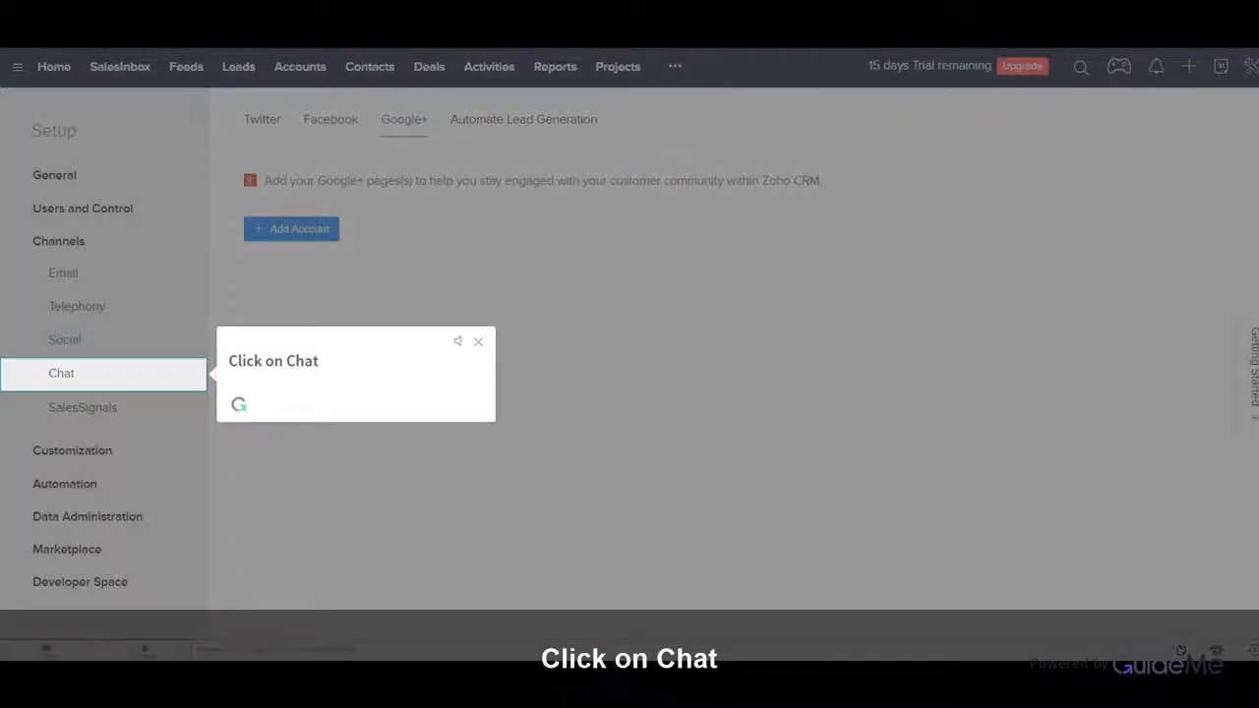
# Create the SalesIQ chat portal for website visitors, then move to the SalesSignals notification options
pyautogui.click(61, 373)
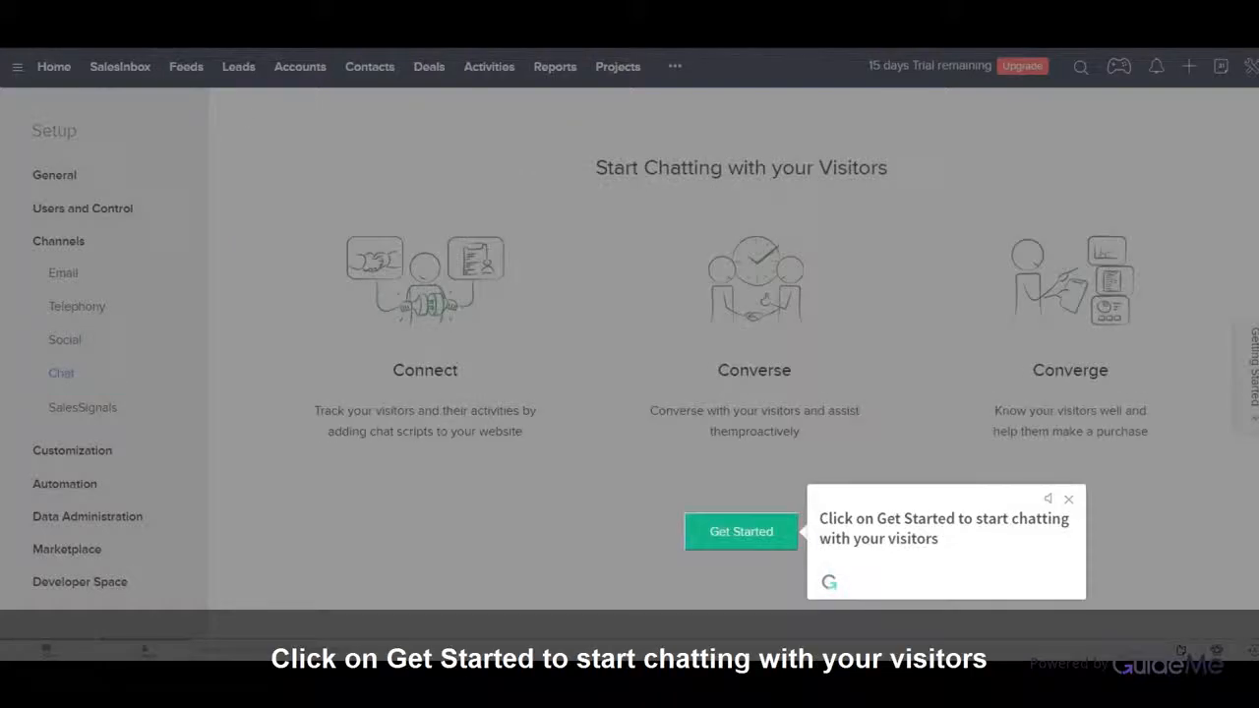
pyautogui.click(740, 531)
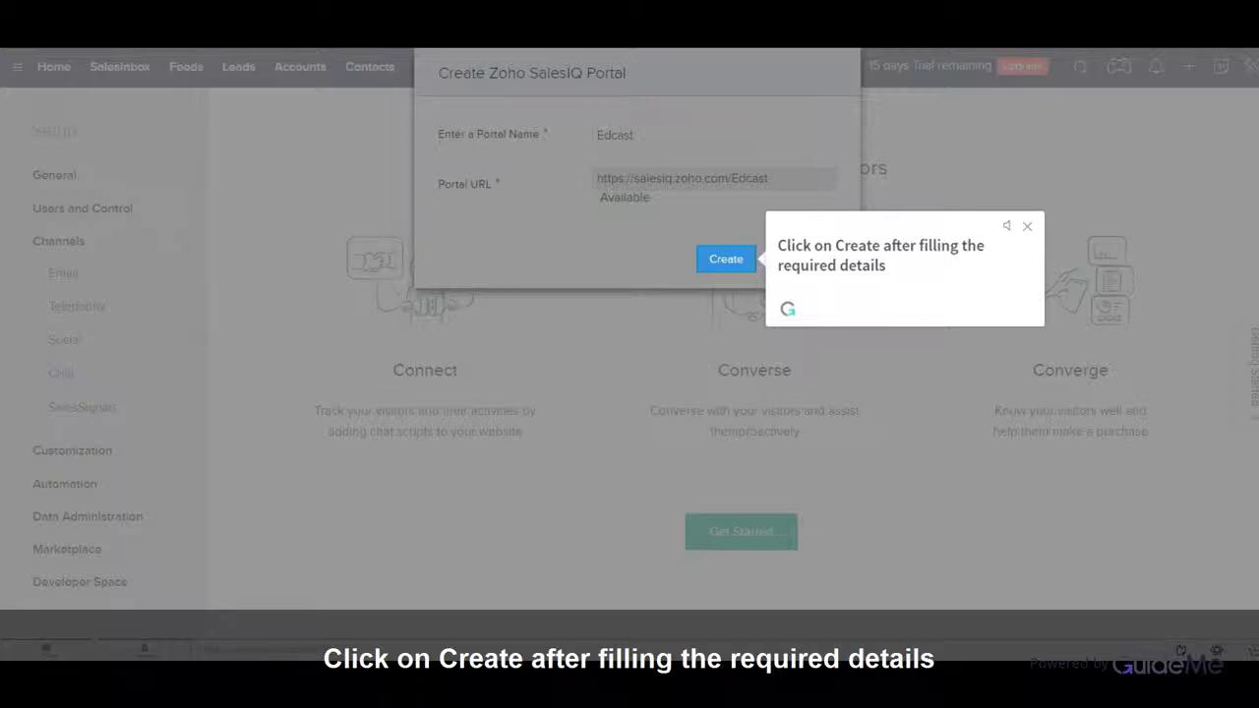
pyautogui.click(726, 260)
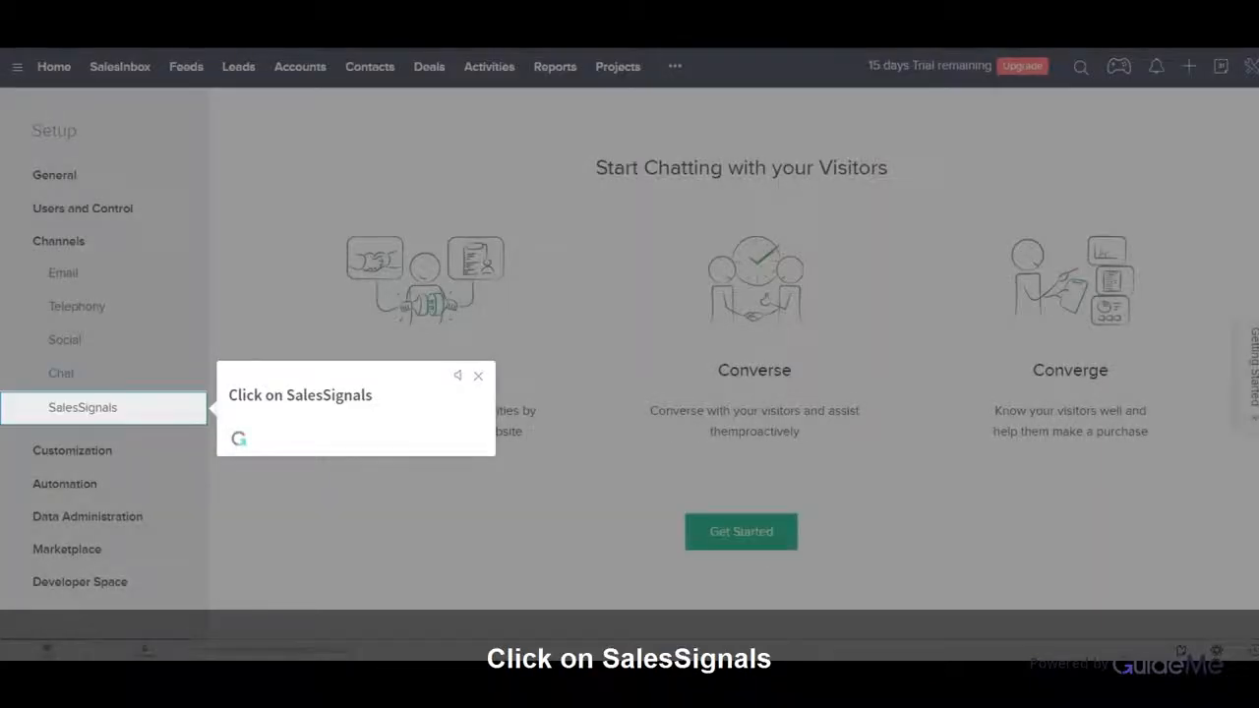
pyautogui.click(83, 407)
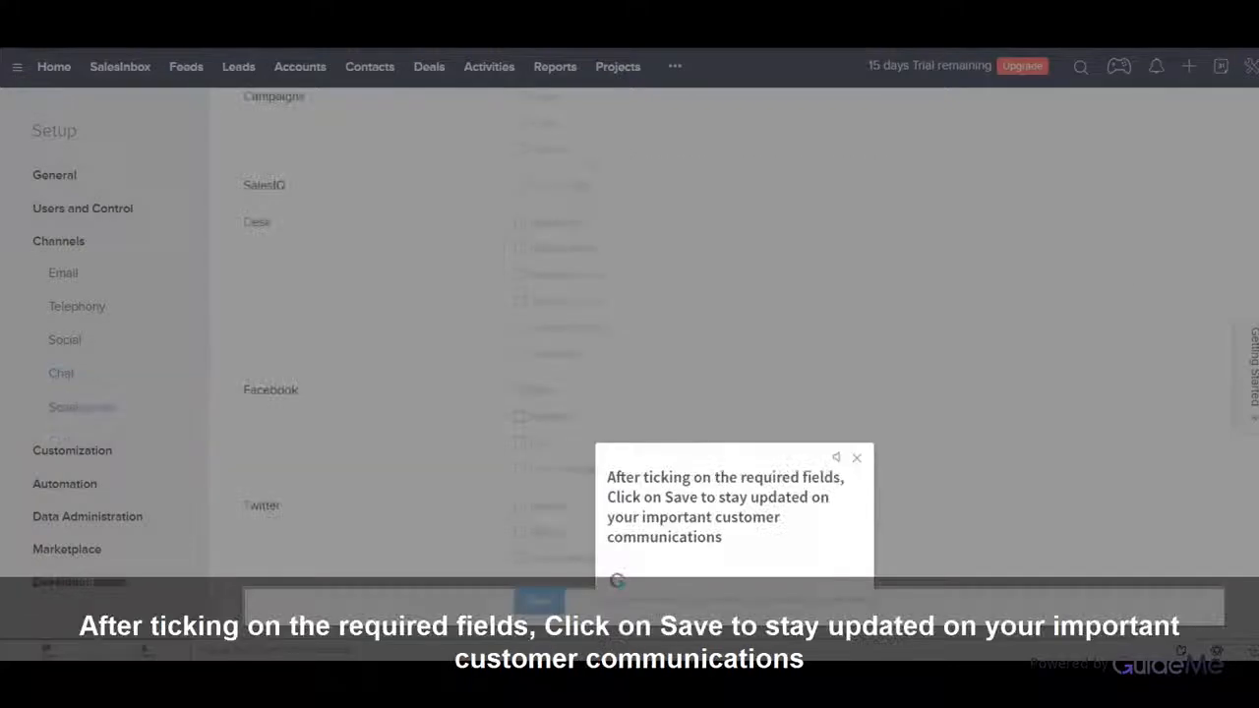